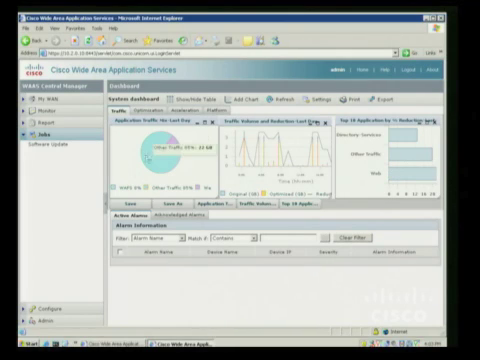
Step: Go to the managed Devices list to reach WAE pod1-br-574's General Settings
{"action": "left_click", "coordinate": [24, 152]}
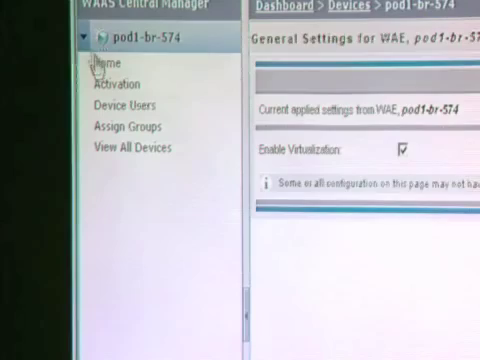
Step: Show the Virtual Blade Entries for pod1-br-574, listing blade 2 Windows-2008-Core
{"action": "left_click", "coordinate": [88, 62]}
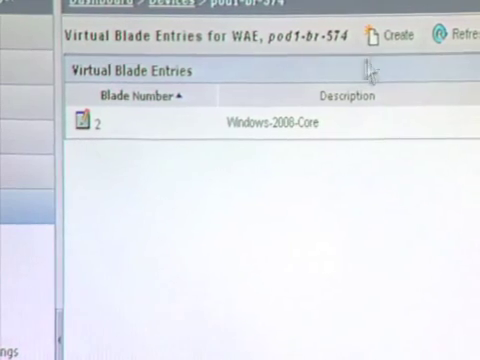
{"action": "left_click", "coordinate": [390, 36]}
{"action": "type", "text": "TWTV-1"}
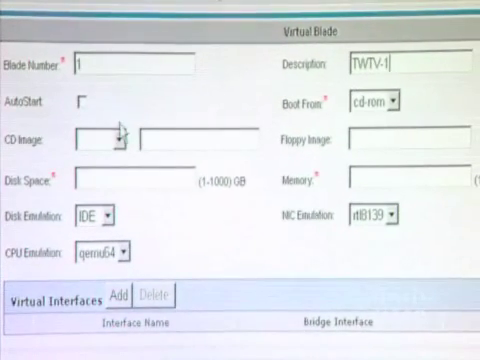
{"action": "left_click", "coordinate": [124, 136]}
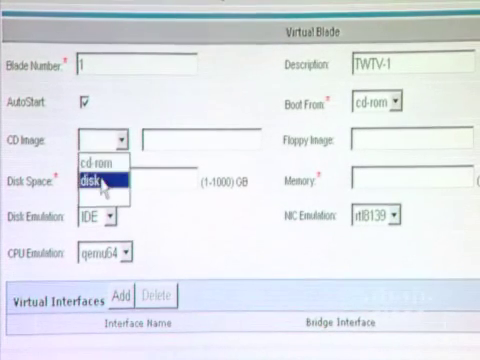
{"action": "left_click", "coordinate": [96, 180]}
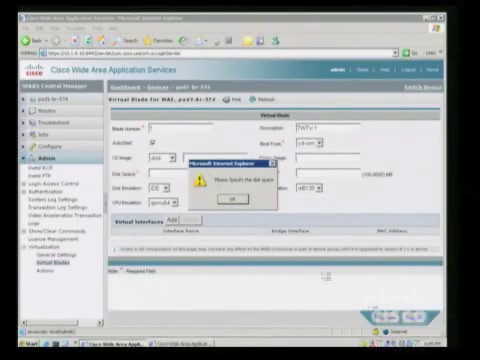
{"action": "left_click", "coordinate": [244, 198]}
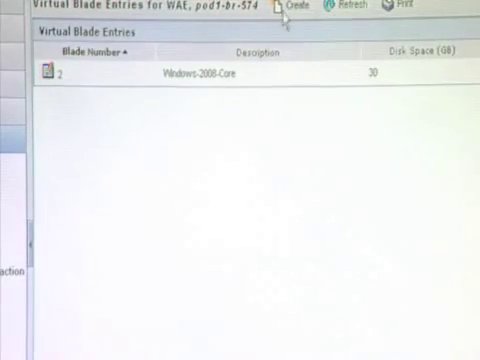
Step: Create blade 1 described TWTV-1 with AutoStart, a disk ISO CD image and 30 GB disk
{"action": "left_click", "coordinate": [296, 8]}
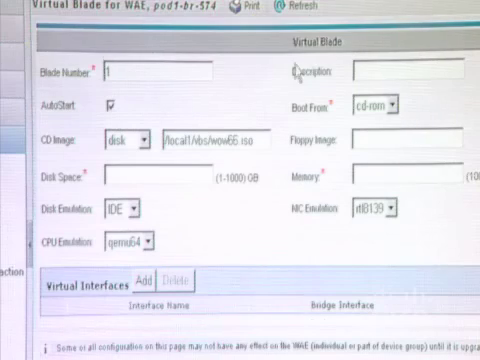
{"action": "type", "text": "TWTV-"}
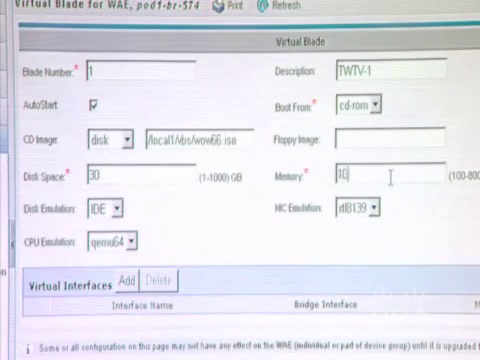
Step: Assign 1024 memory and a GigabitEthernet 1/0 interface with a generated MAC address
{"action": "type", "text": "1024"}
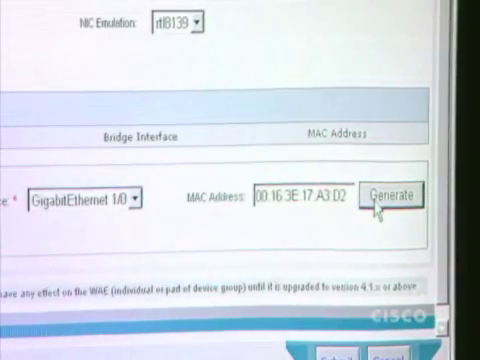
{"action": "double_click", "coordinate": [280, 196]}
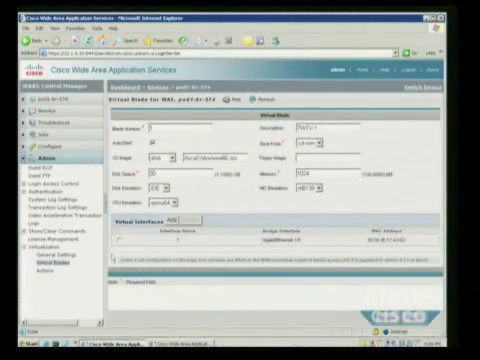
Step: Submit the TWTV-1 blade and view its actions and status on pod1-br-574
{"action": "left_click", "coordinate": [172, 216]}
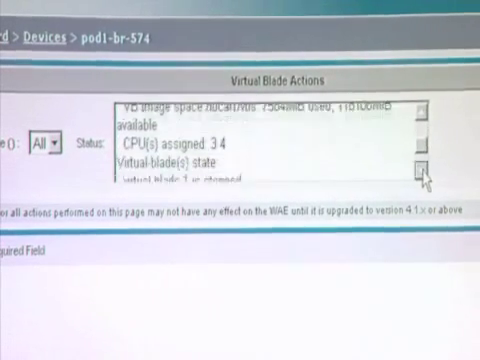
Step: Select virtual blade 1 and start it
{"action": "scroll", "scroll_direction": "down", "scroll_amount": 3}
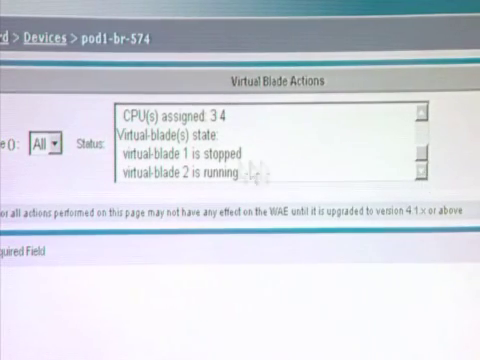
{"action": "double_click", "coordinate": [220, 156]}
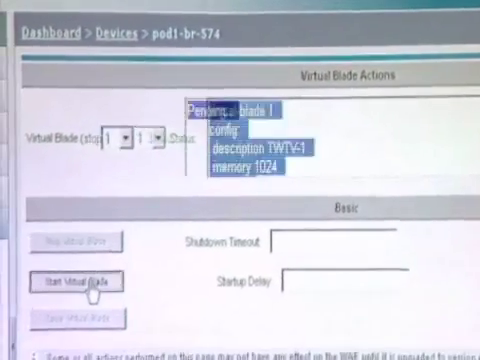
{"action": "left_click", "coordinate": [96, 262]}
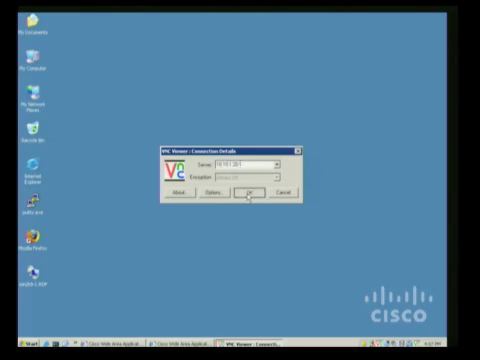
Step: Connect VNC Viewer to the WAE address and display number to see the Server Core prompt
{"action": "left_click", "coordinate": [252, 192]}
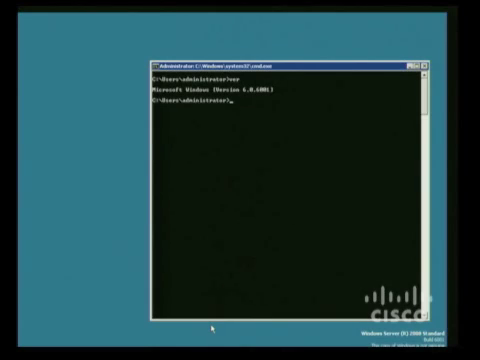